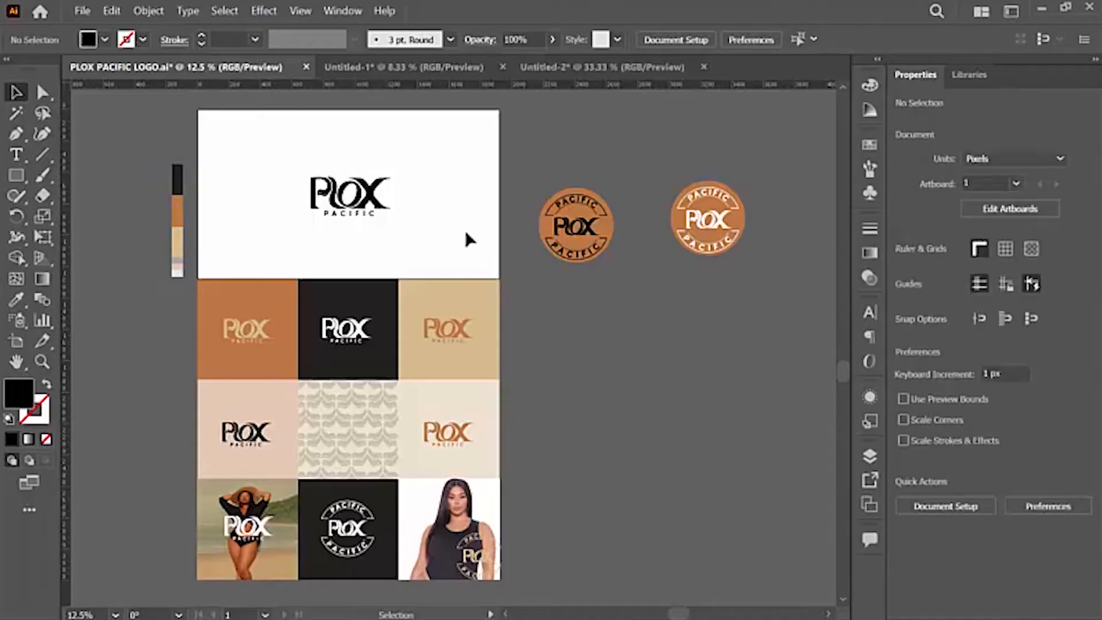
pyautogui.moveTo(383, 218)
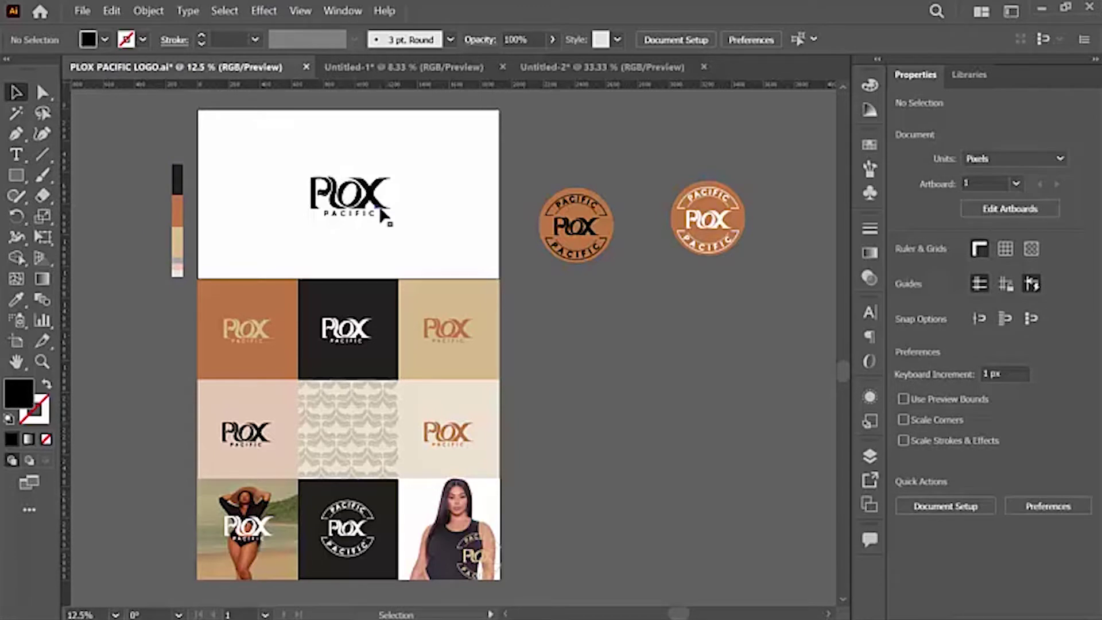
pyautogui.moveTo(496, 191)
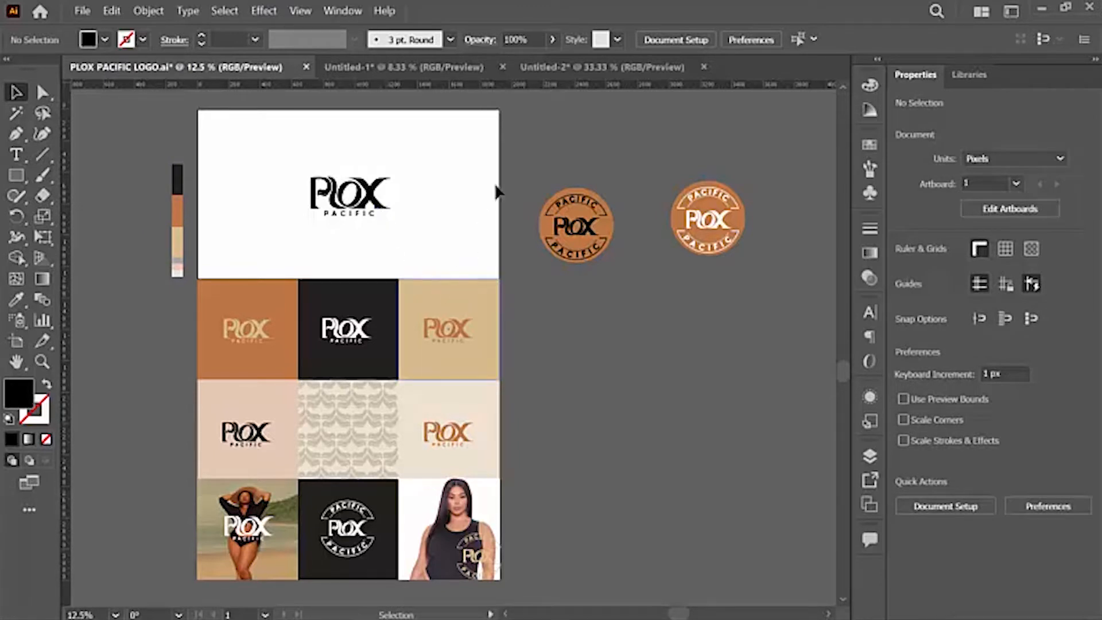
# Step: Check the PLOX PACIFIC LOGO document, then return to Untitled-2 with the logo and palette
pyautogui.click(602, 67)
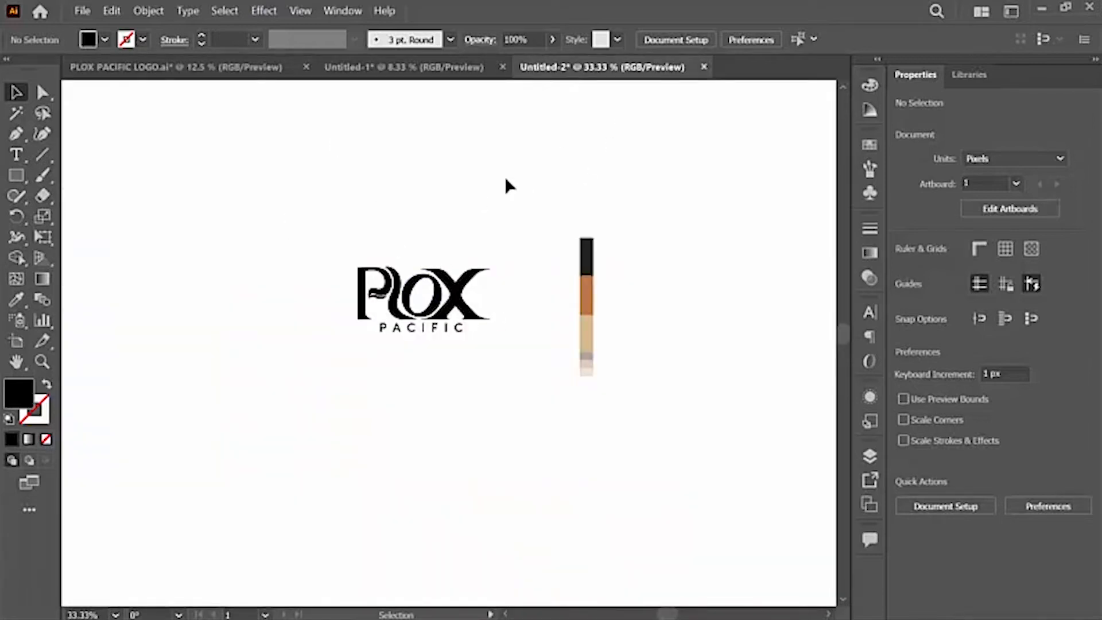
pyautogui.click(176, 66)
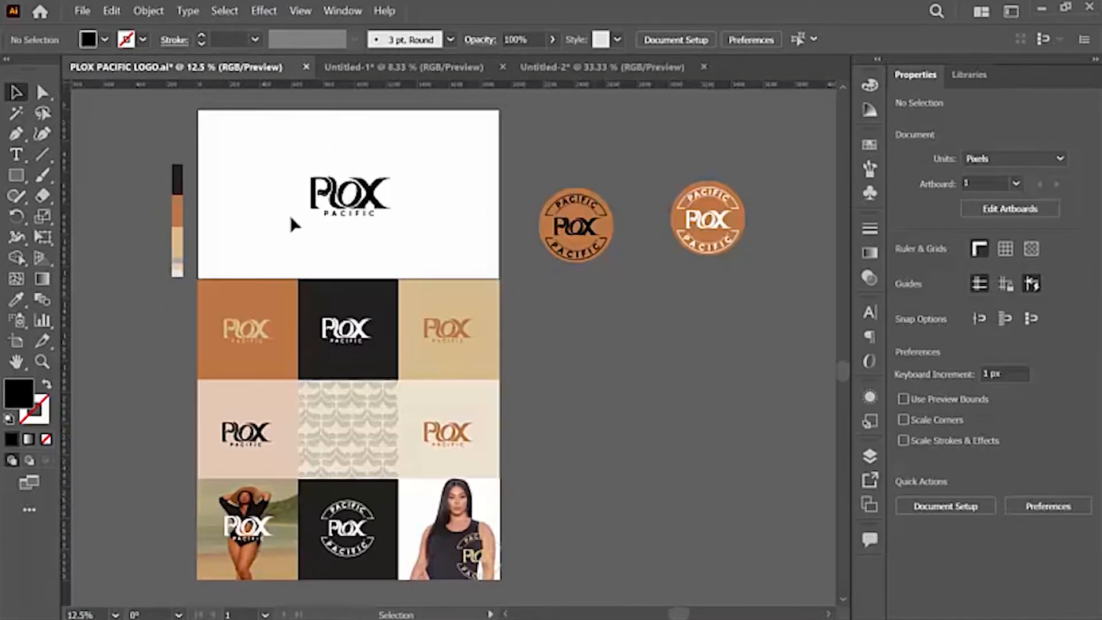
pyautogui.click(602, 66)
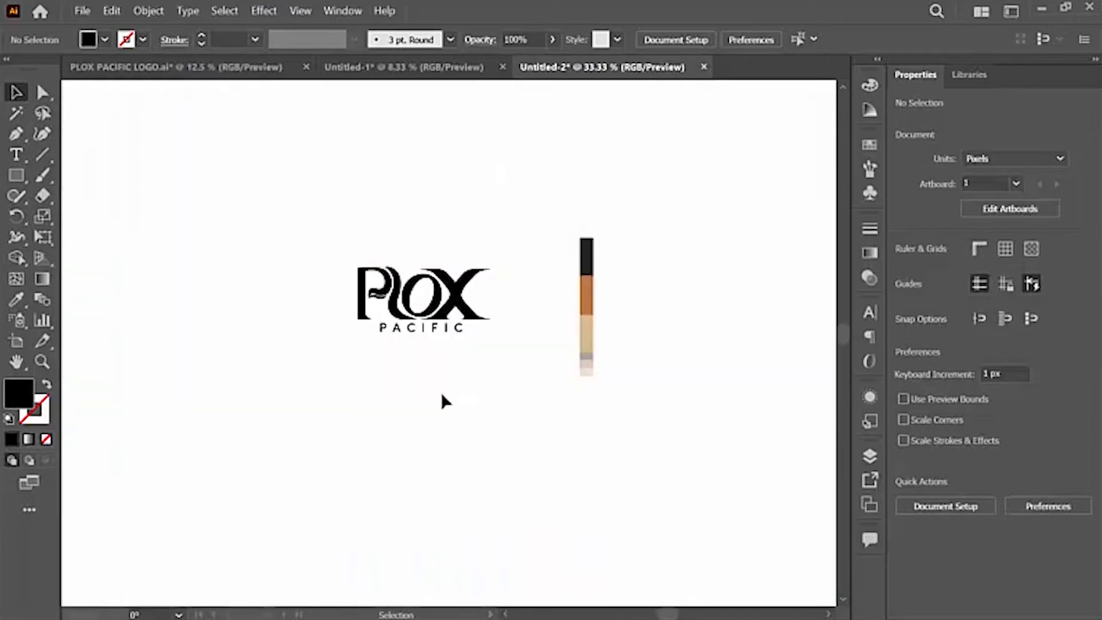
pyautogui.moveTo(466, 338)
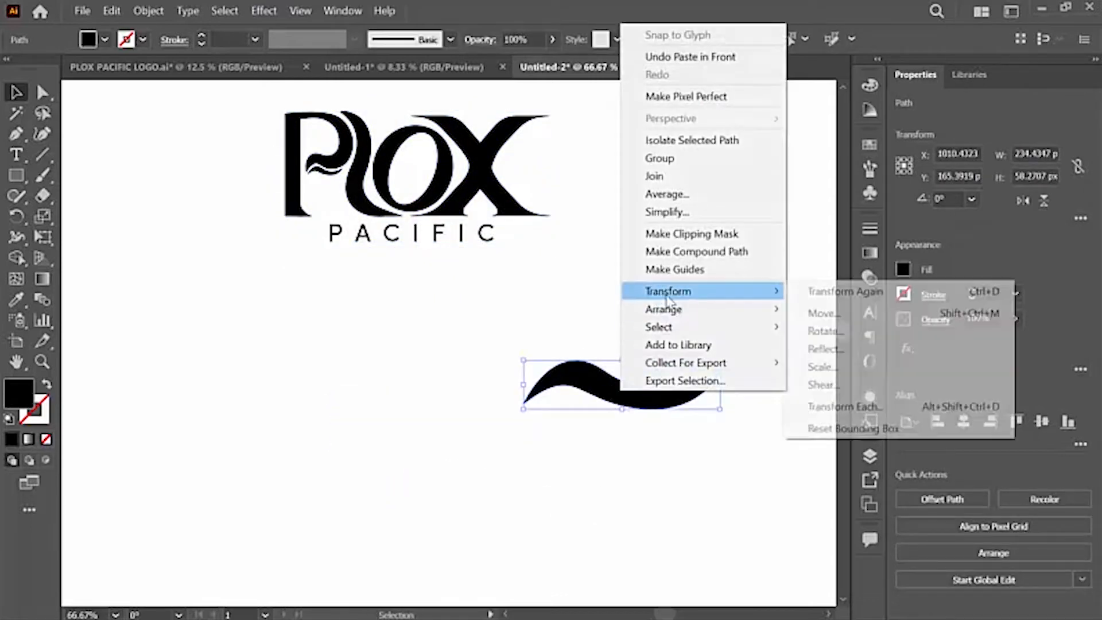
# Step: Reflect-copy the pasted wave into stacked groups and add a small tilted PLOX wordmark
pyautogui.click(824, 348)
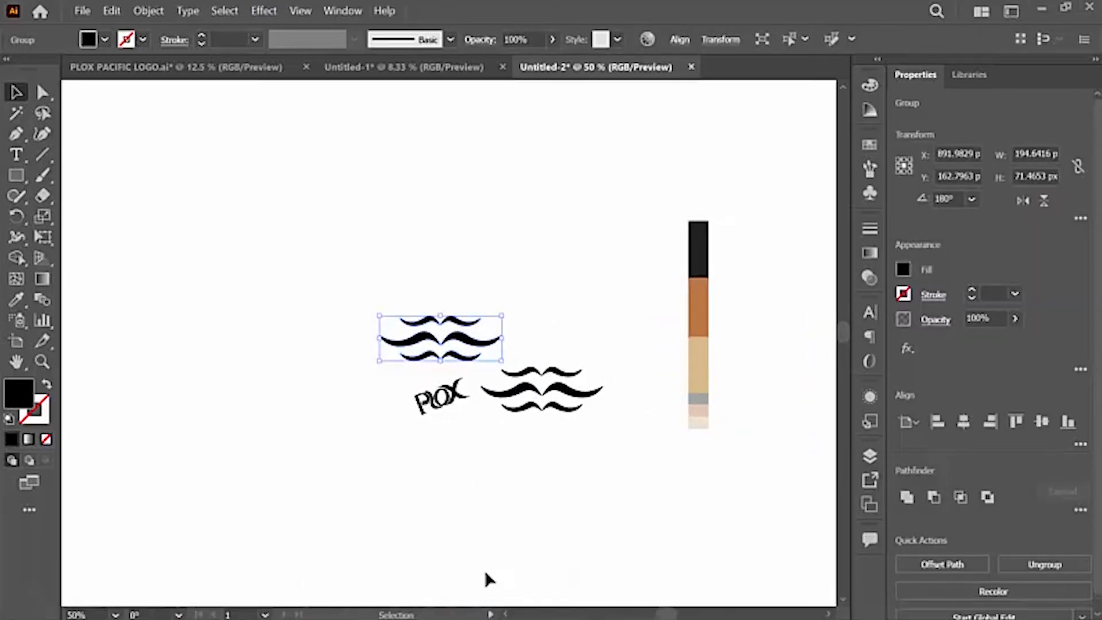
pyautogui.click(492, 313)
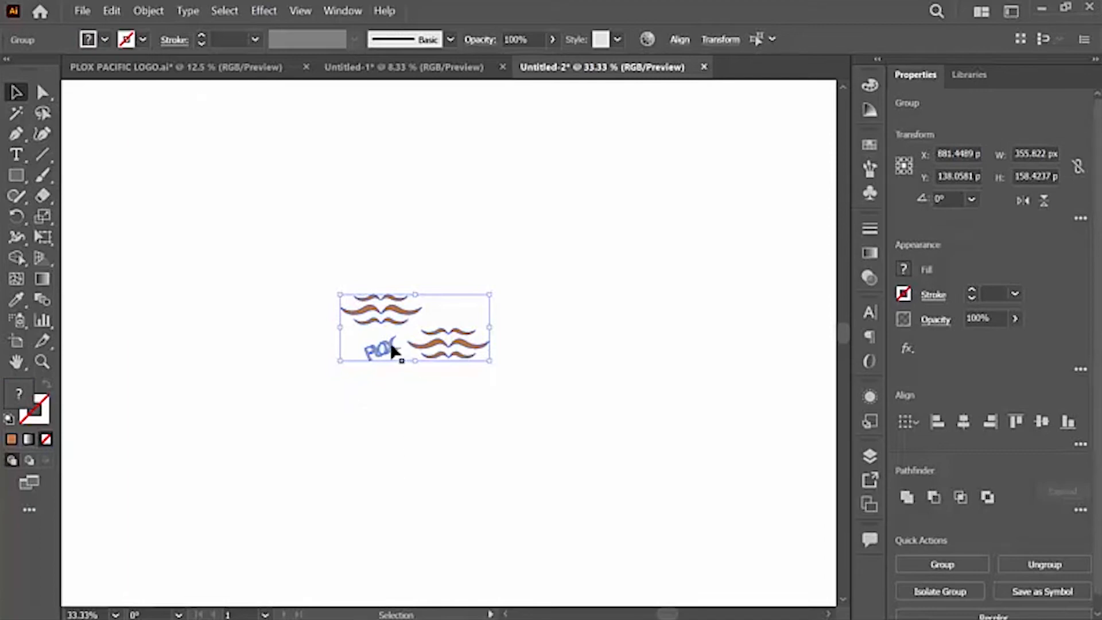
# Step: Open the Object menu for the grouped waves and PLOX artwork
pyautogui.click(147, 11)
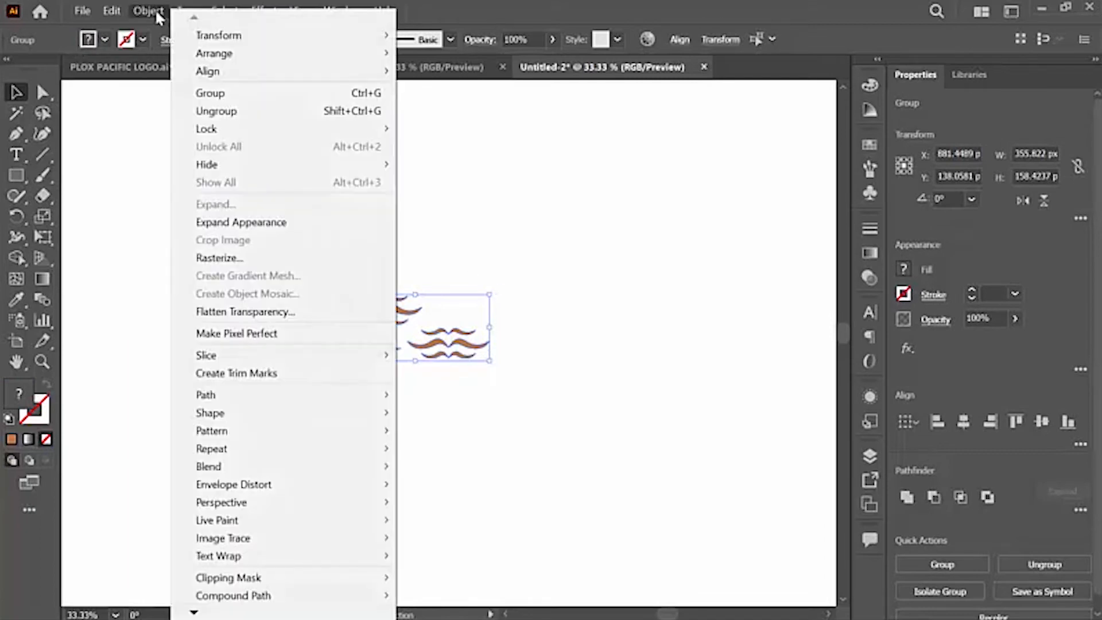
pyautogui.moveTo(211, 430)
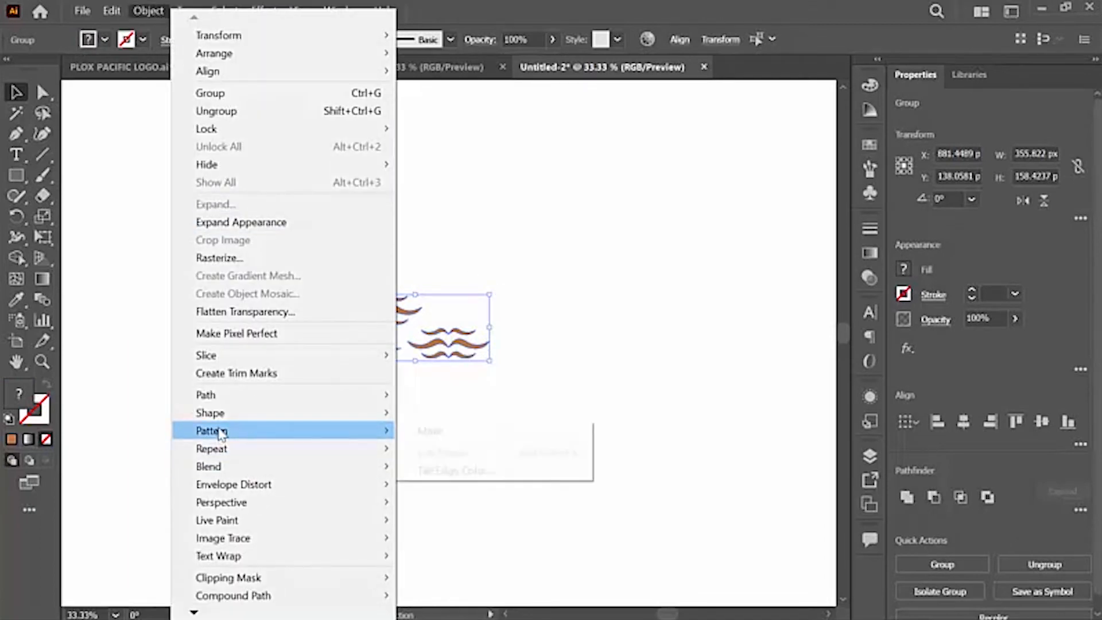
# Step: Make a new pattern from the motif and preview it as 9 x 9 copies
pyautogui.click(429, 431)
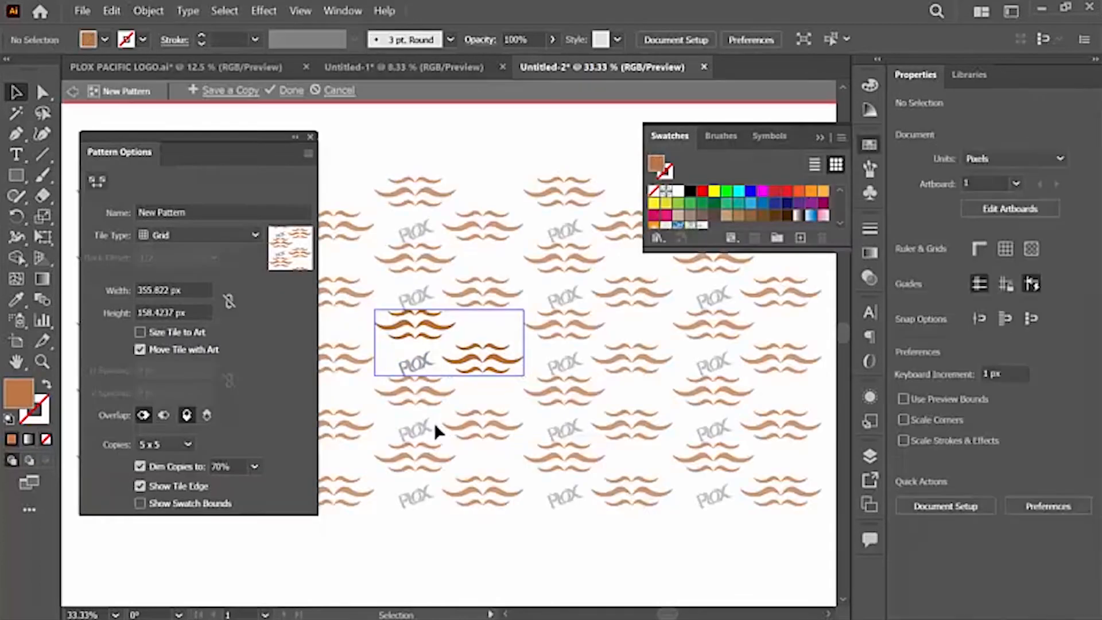
pyautogui.moveTo(481, 456)
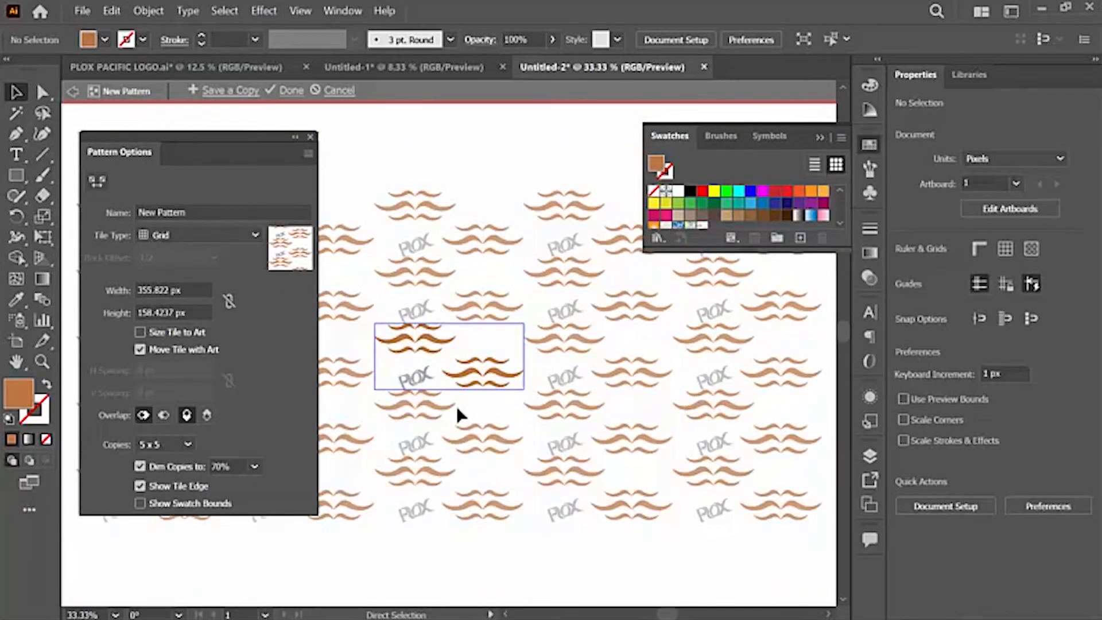
pyautogui.click(164, 445)
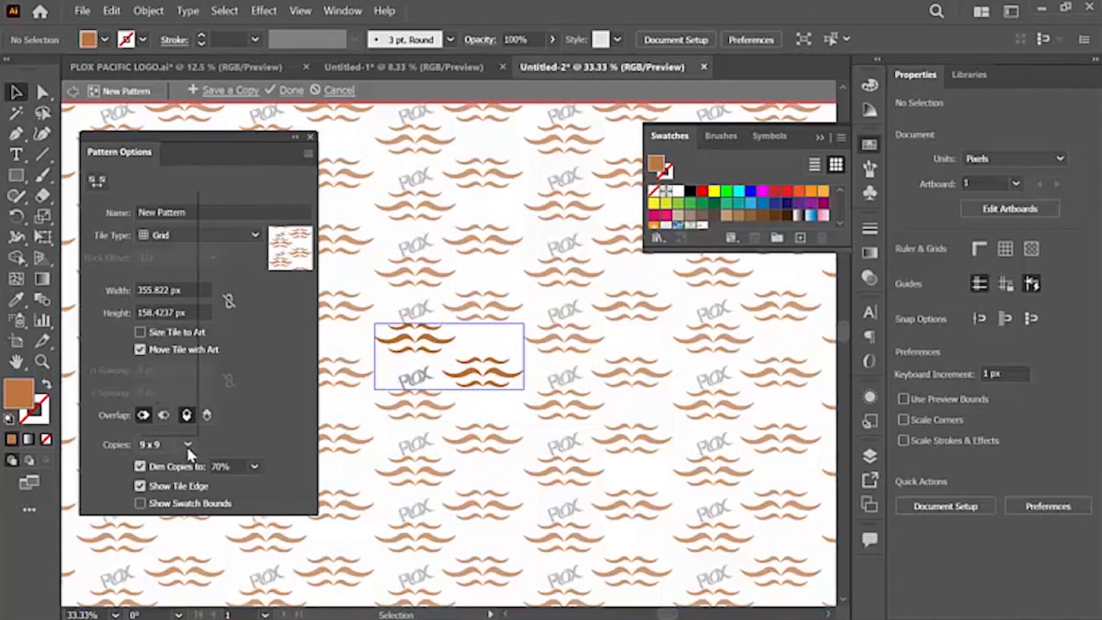
pyautogui.click(166, 445)
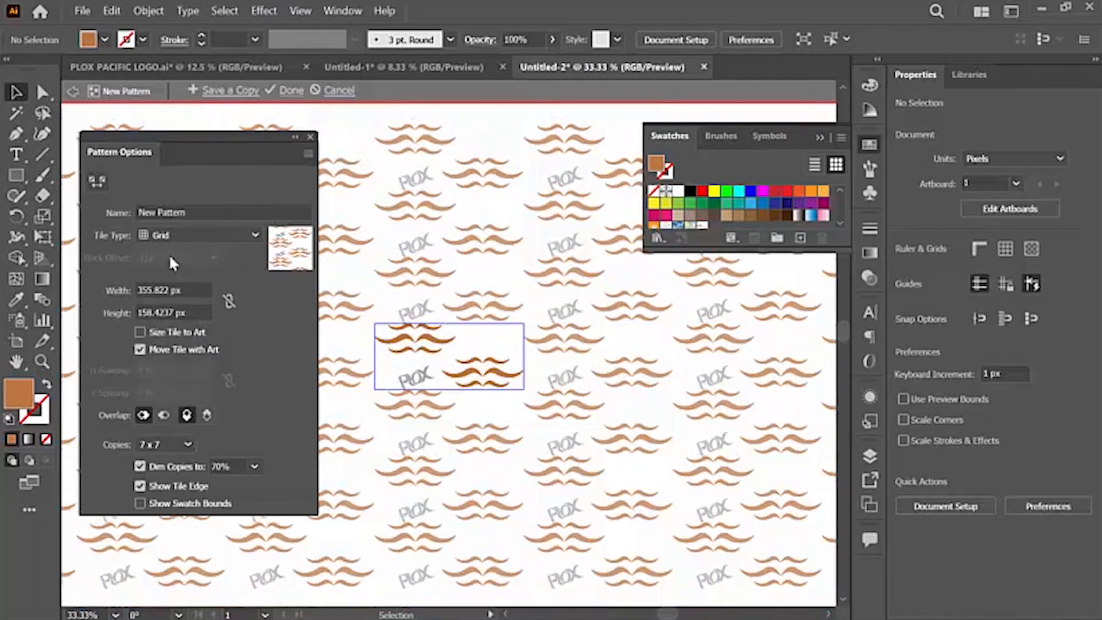
pyautogui.click(186, 443)
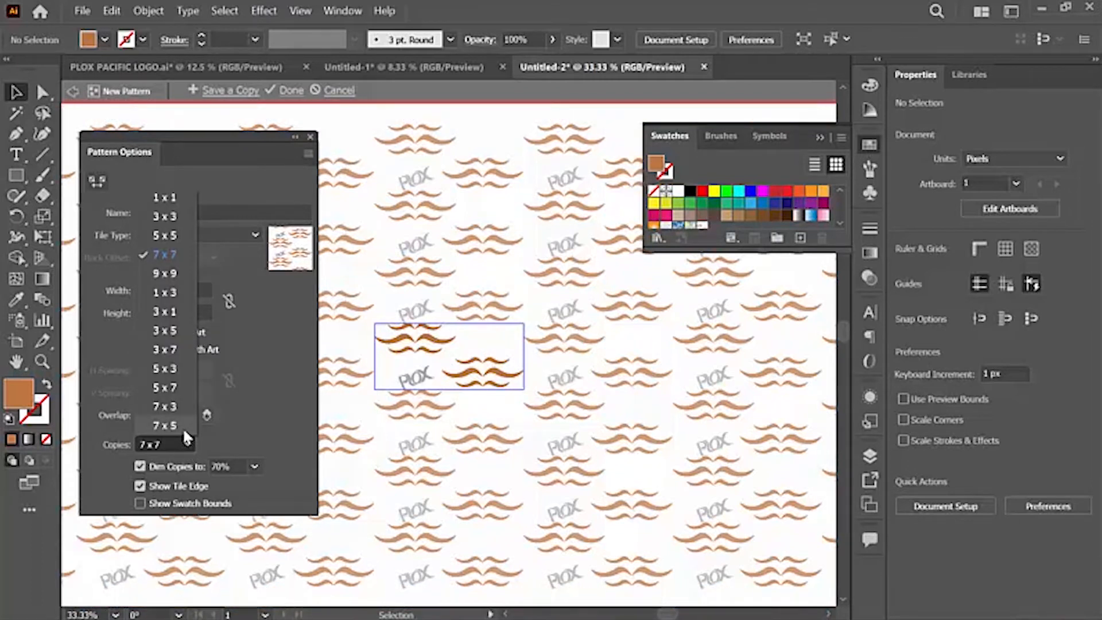
pyautogui.moveTo(164, 273)
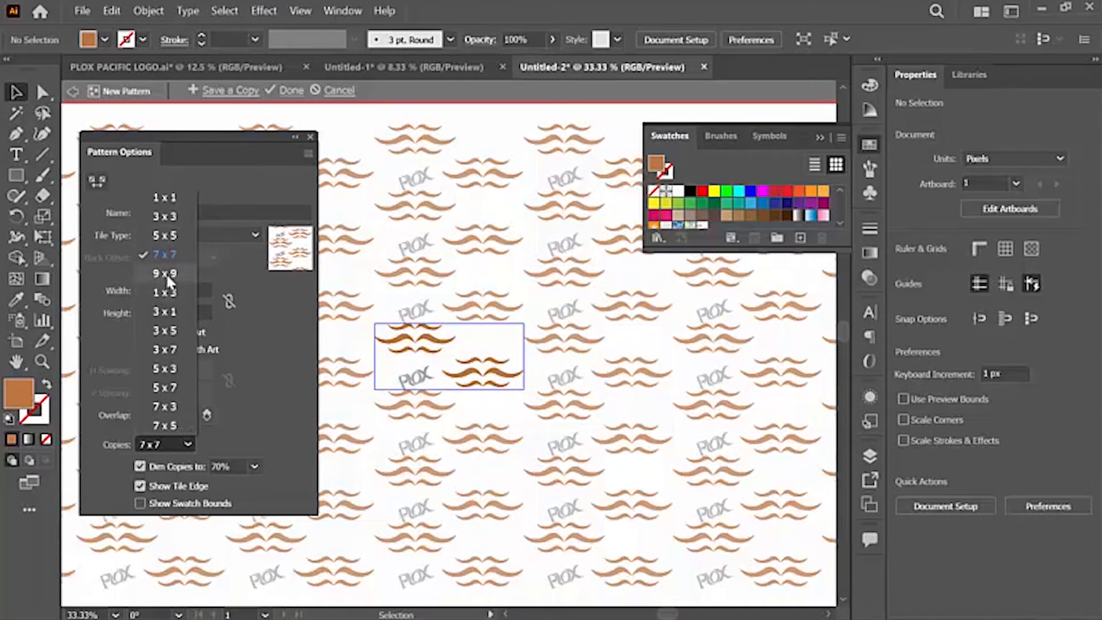
pyautogui.click(165, 272)
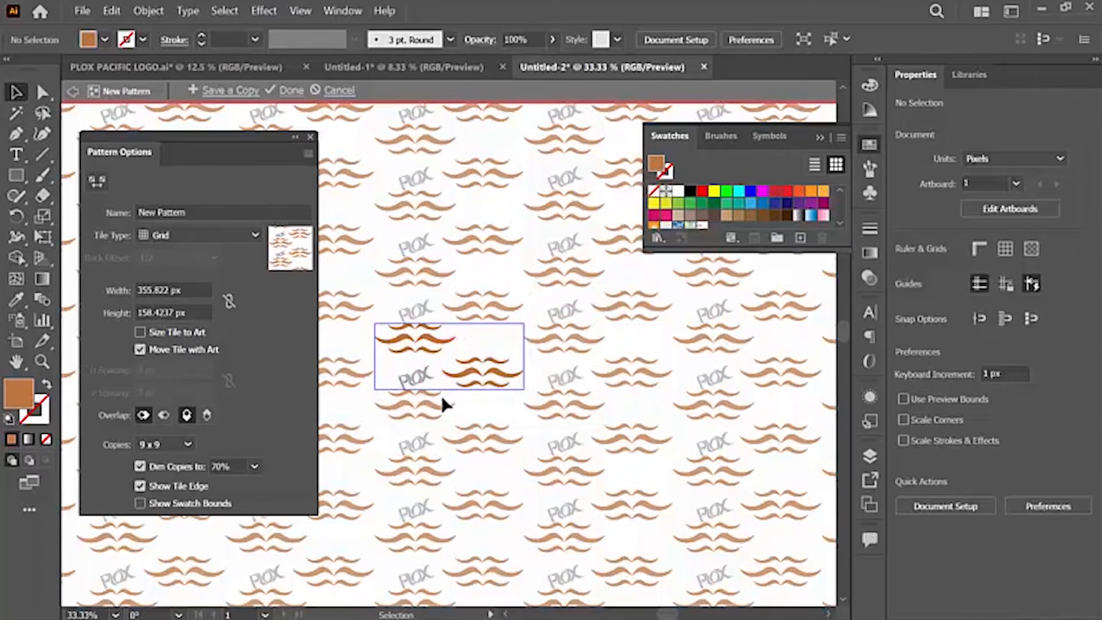
pyautogui.moveTo(460, 419)
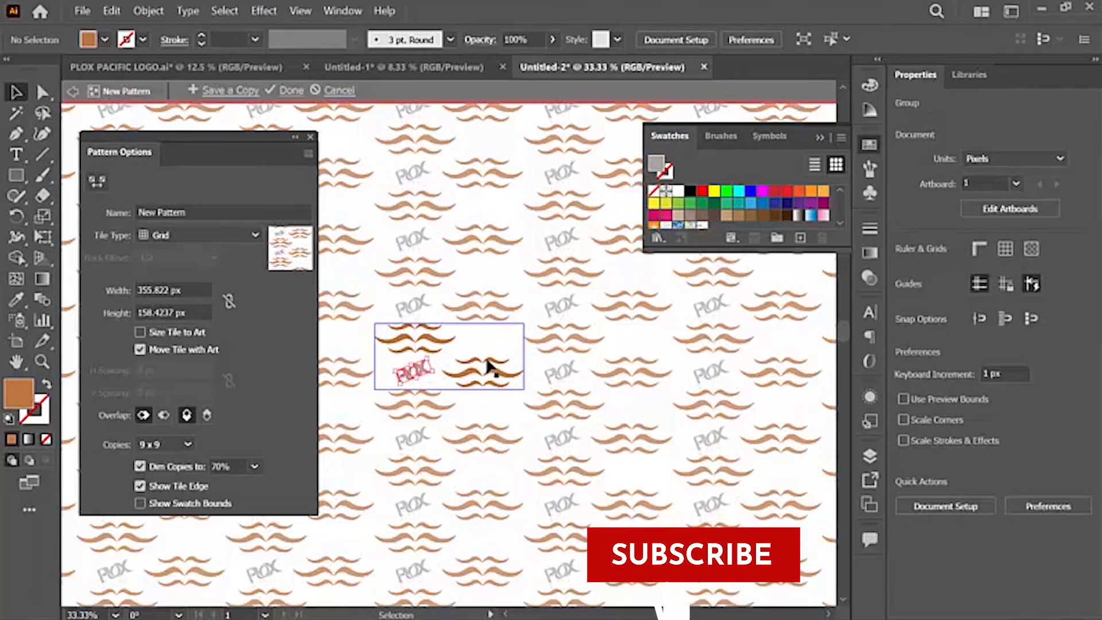
# Step: Turn the PLOX text gray and tilt a second PLOX copy in the tile's upper right
pyautogui.click(492, 372)
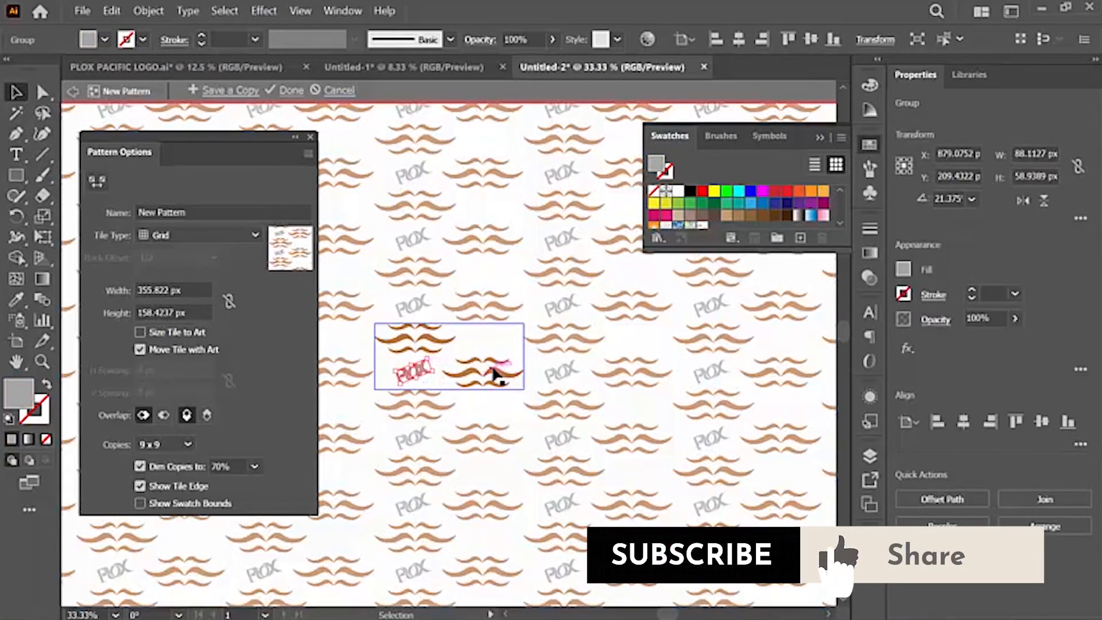
pyautogui.moveTo(420, 401)
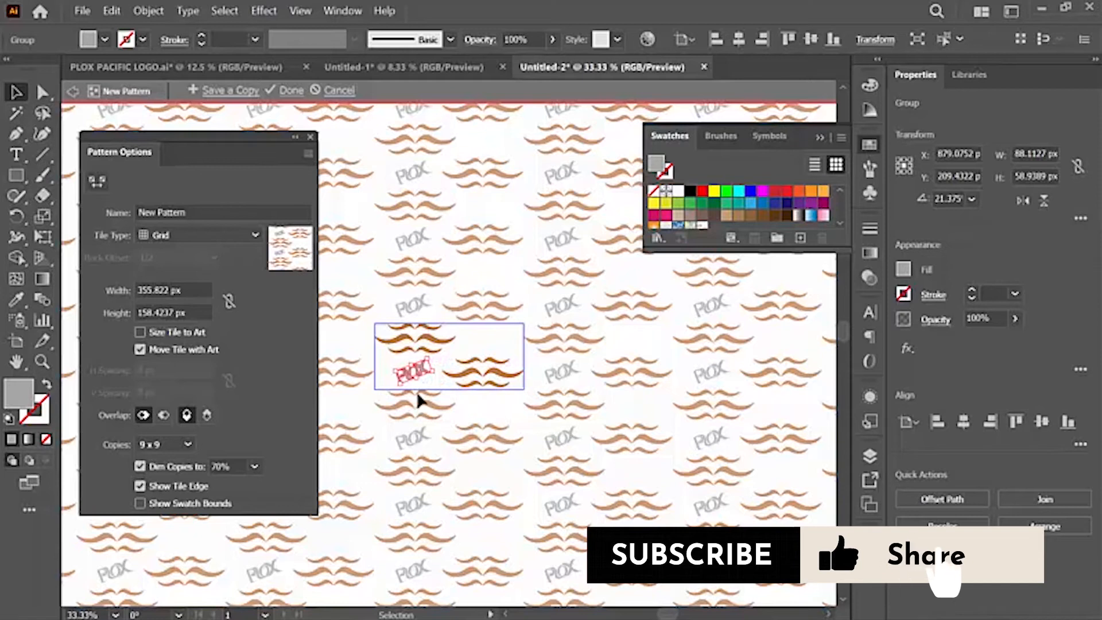
pyautogui.moveTo(483, 295)
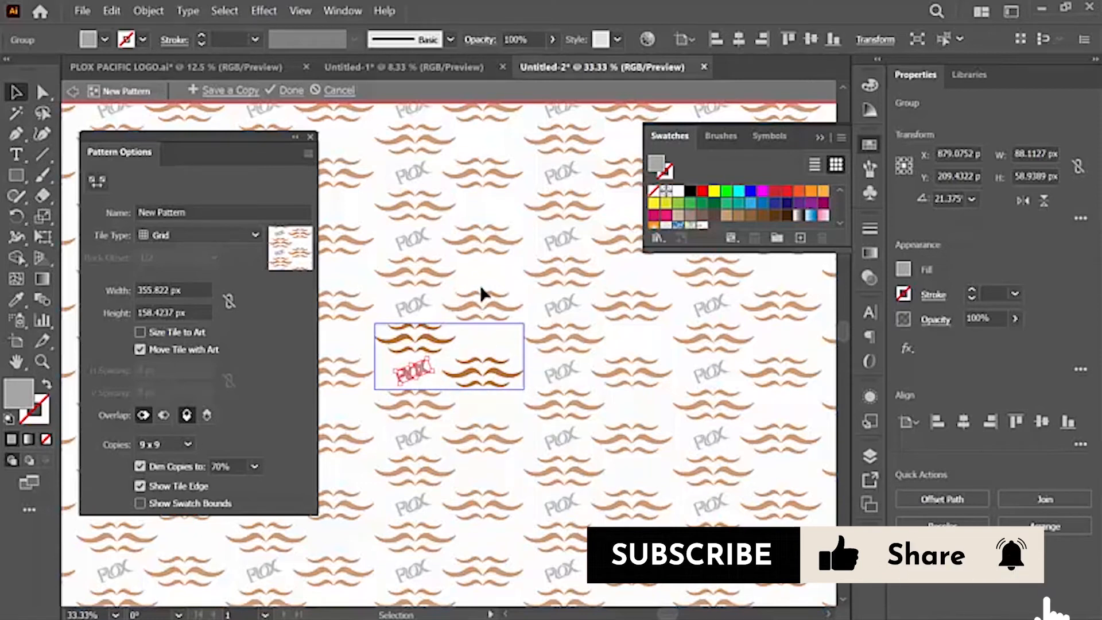
pyautogui.moveTo(421, 376)
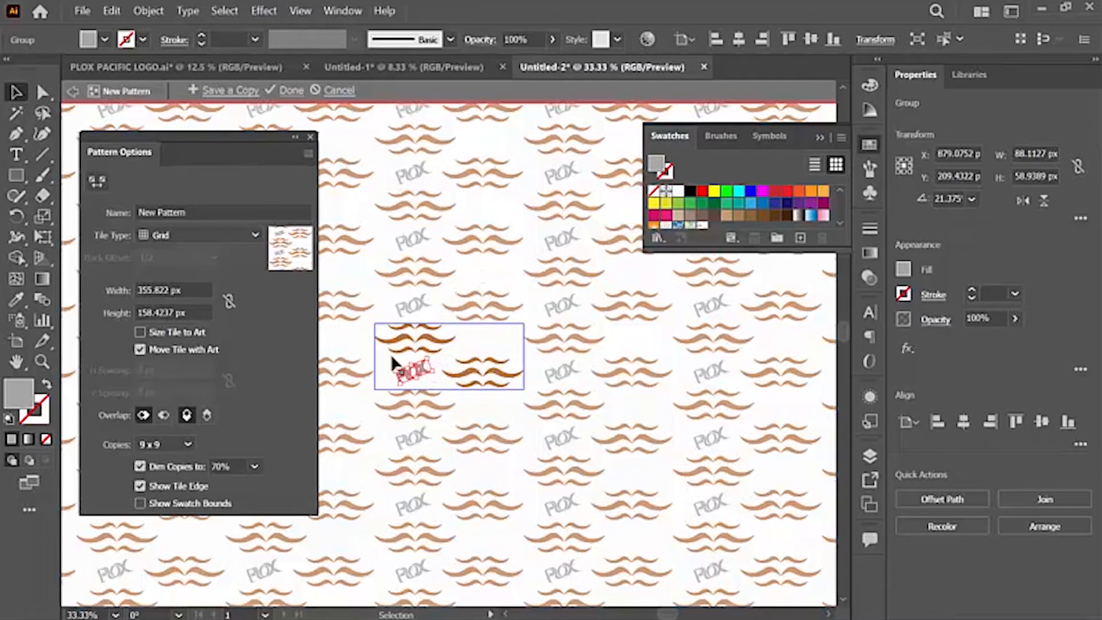
pyautogui.moveTo(422, 372)
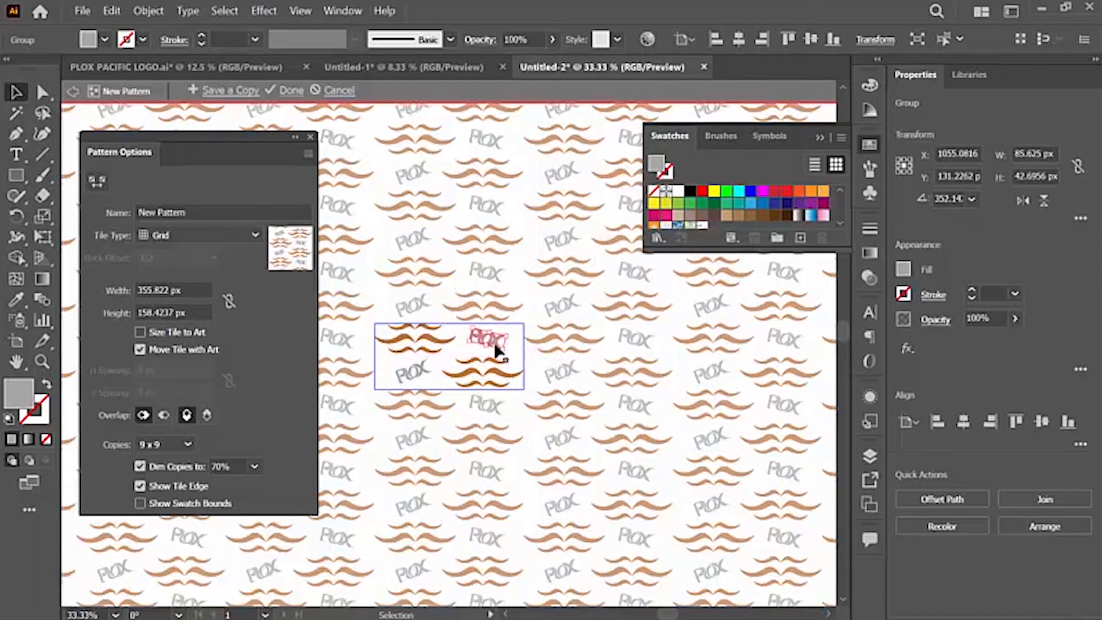
pyautogui.moveTo(485, 337); pyautogui.dragTo(478, 338)
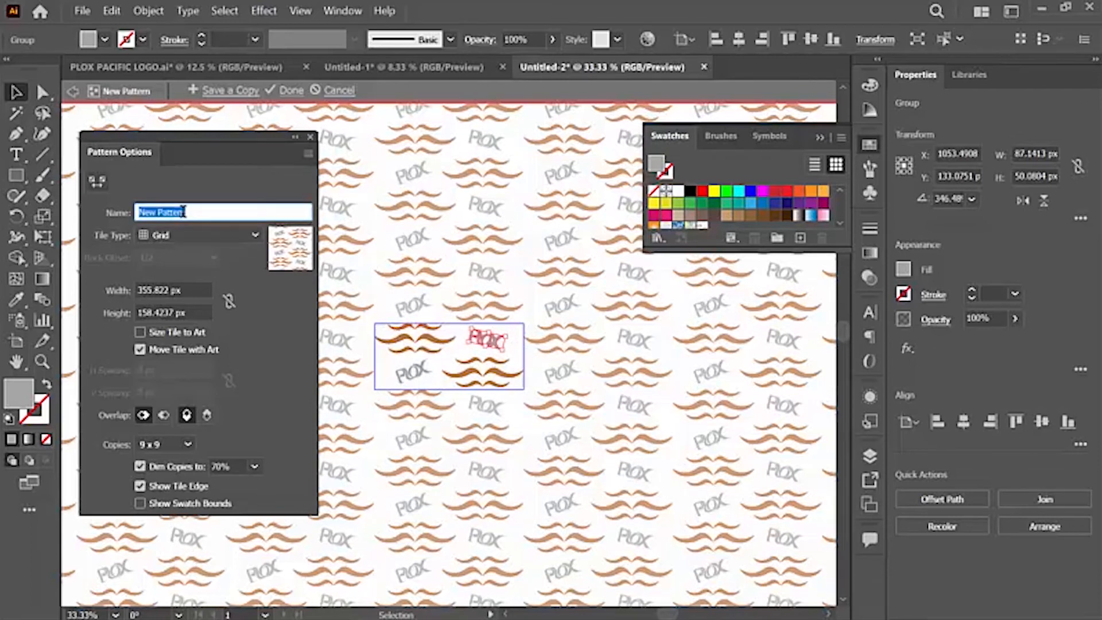
# Step: Enter 'Plox' as the pattern name in Pattern Options
pyautogui.write('Plox')
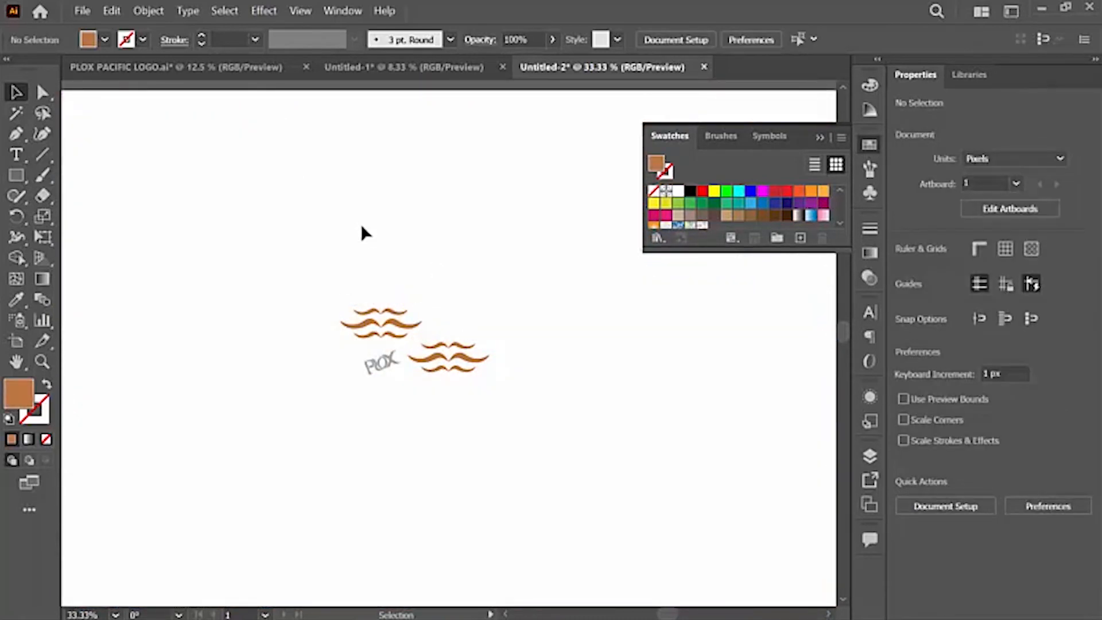
pyautogui.moveTo(472, 301)
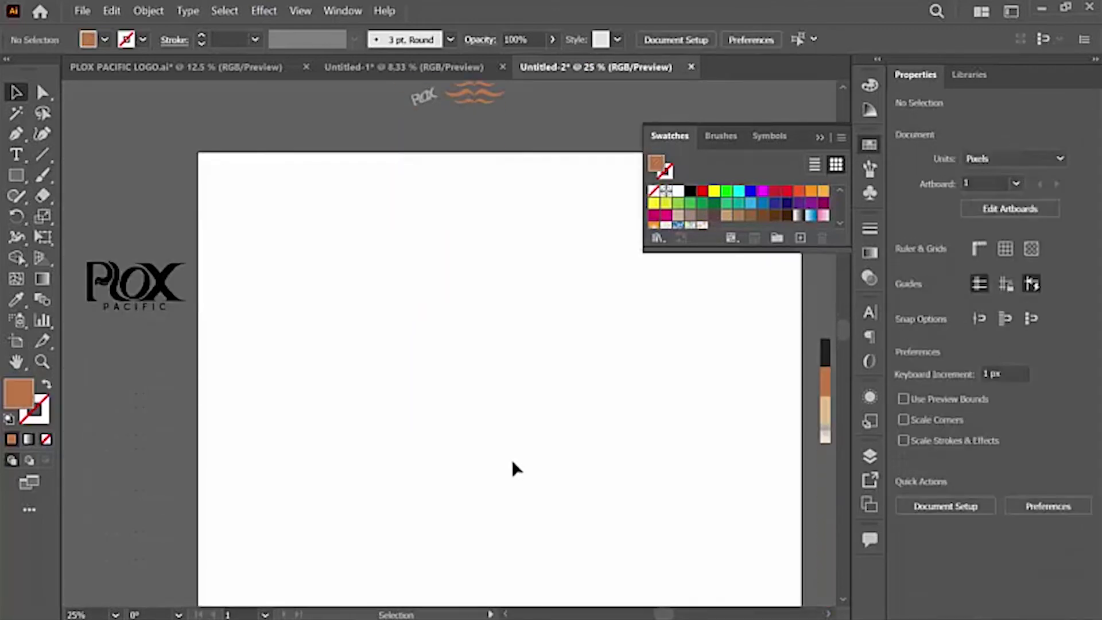
# Step: Try the Plox pattern on the 1920 px rectangle, then refill it with the palette's light beige
pyautogui.scroll(3)
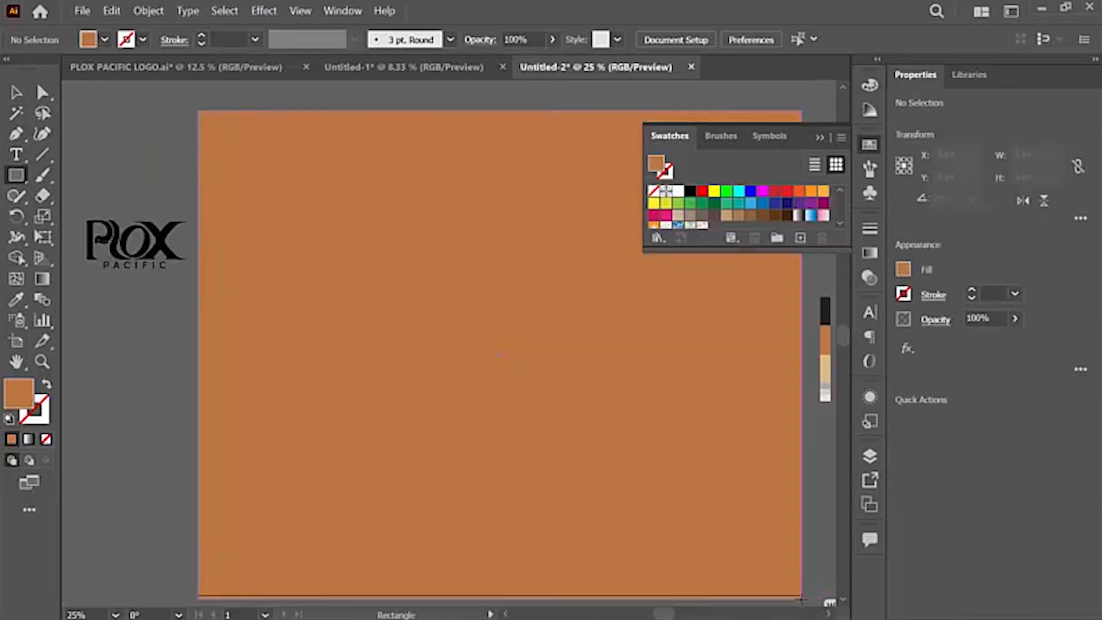
pyautogui.click(499, 351)
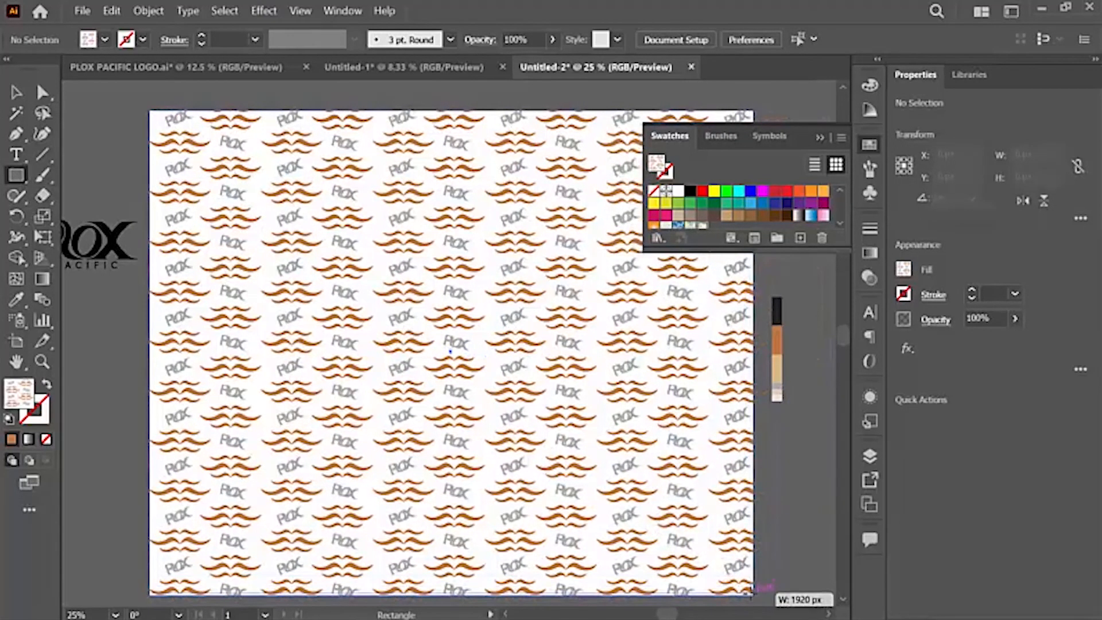
pyautogui.click(450, 352)
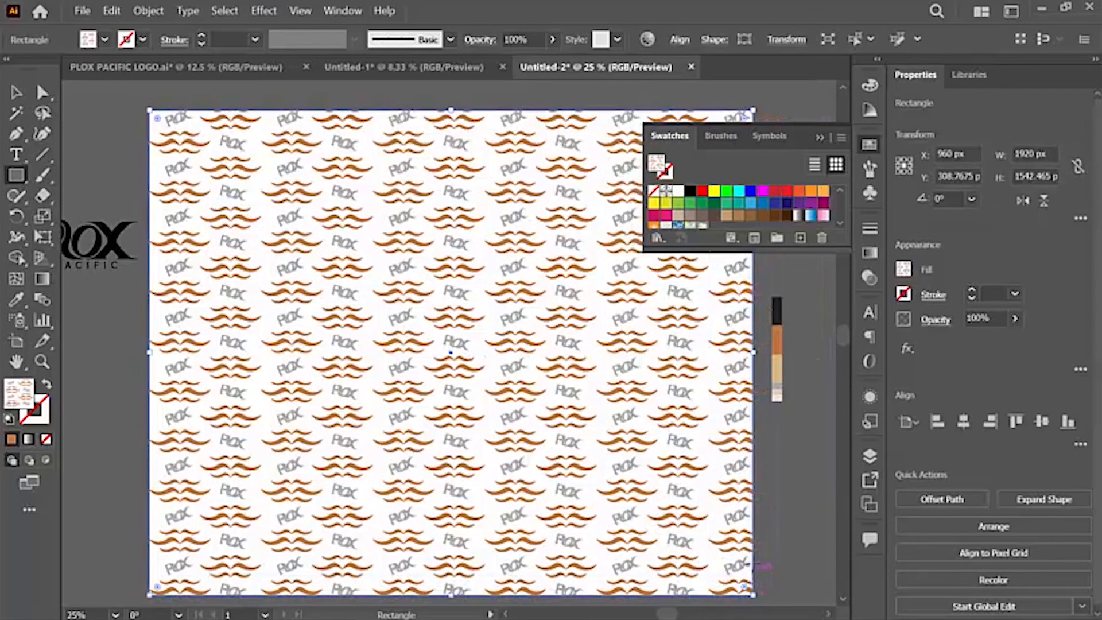
pyautogui.click(17, 298)
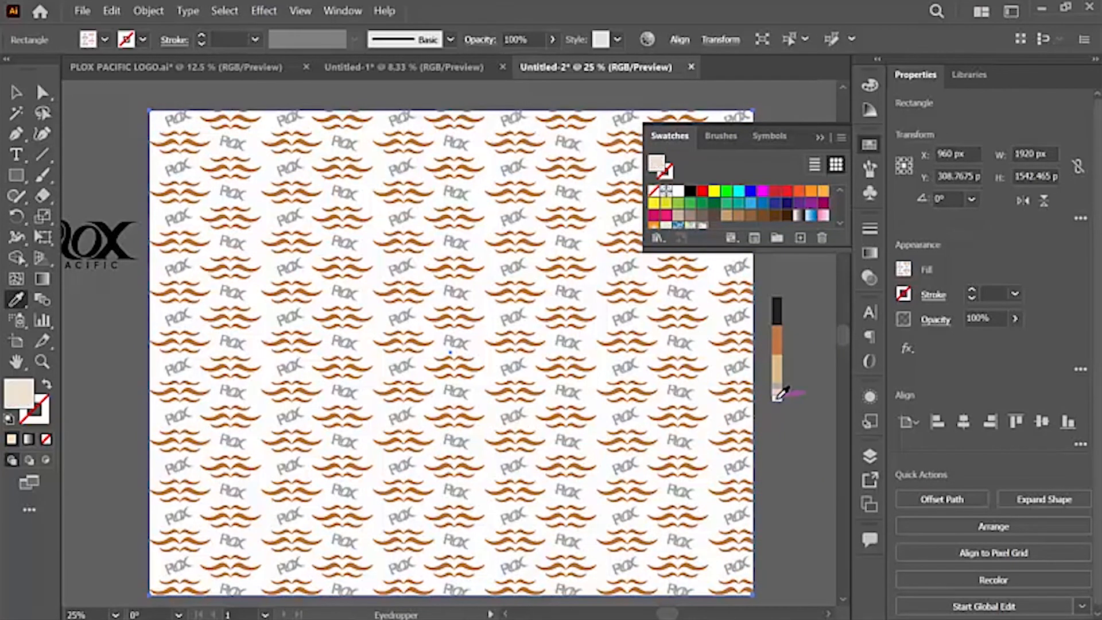
pyautogui.rightClick(450, 351)
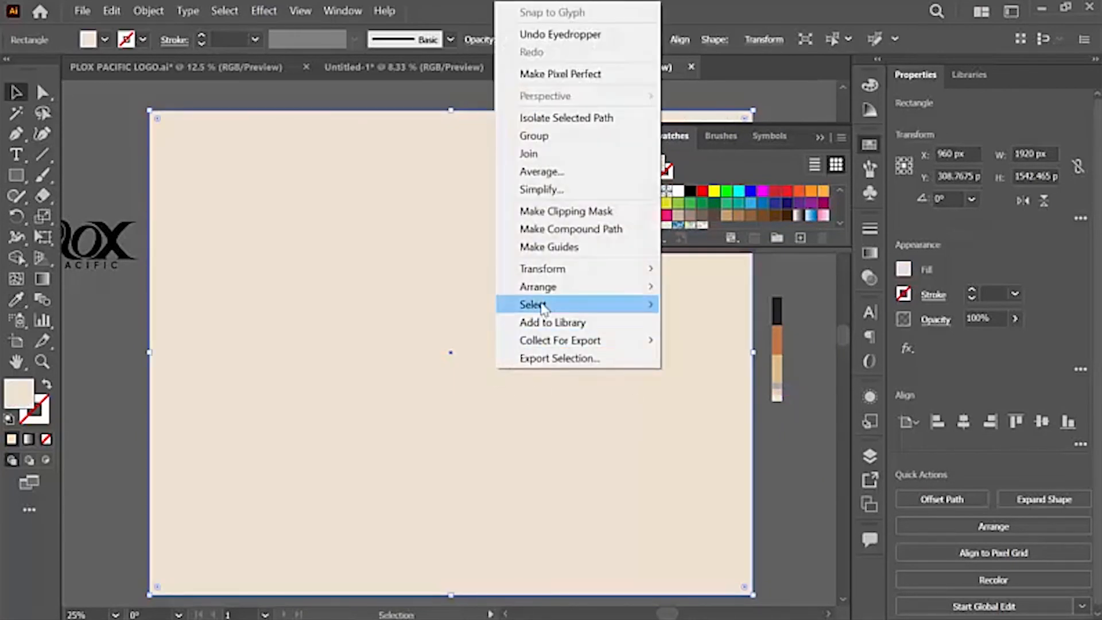